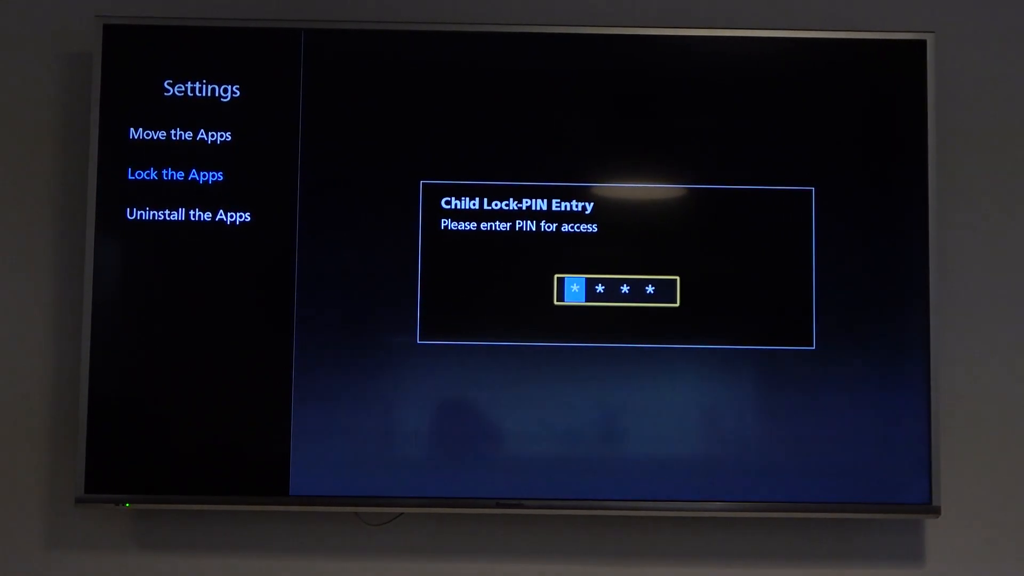
Step: Enter the four-digit child lock PIN to reach the app lock grid
key("right")
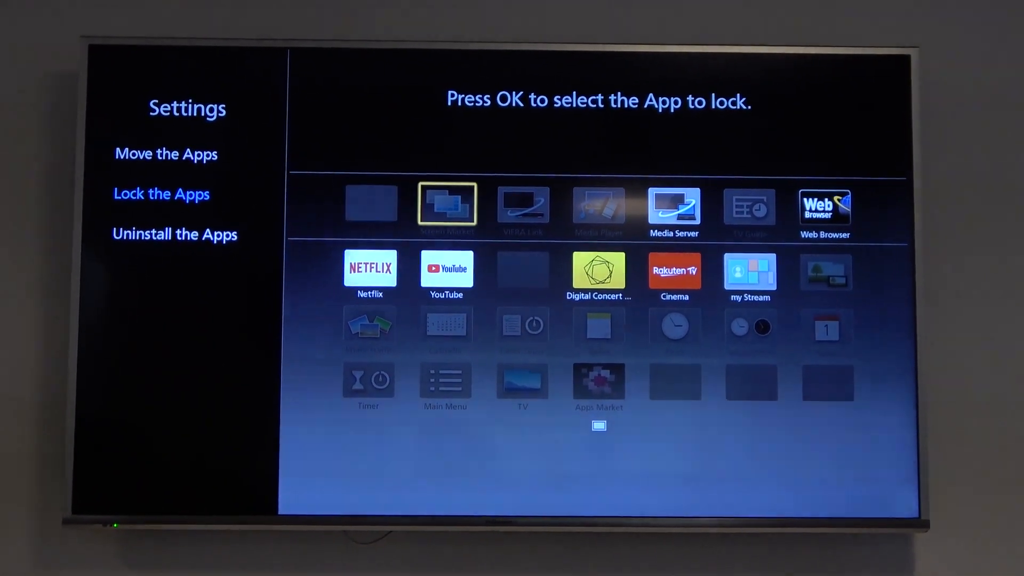
Step: Mark YouTube as a locked app in the Lock the Apps grid
key("down")
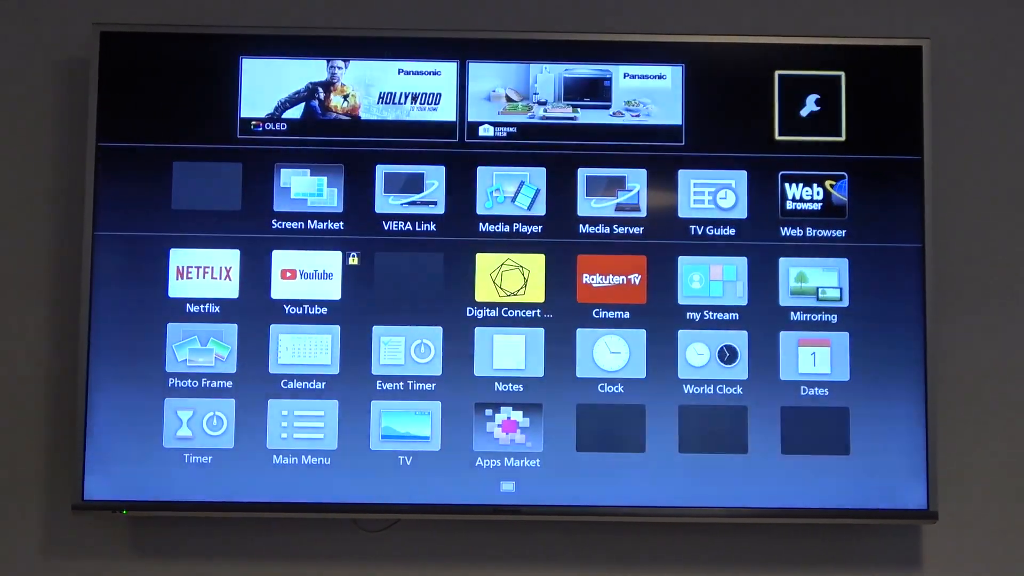
left_click(711, 192)
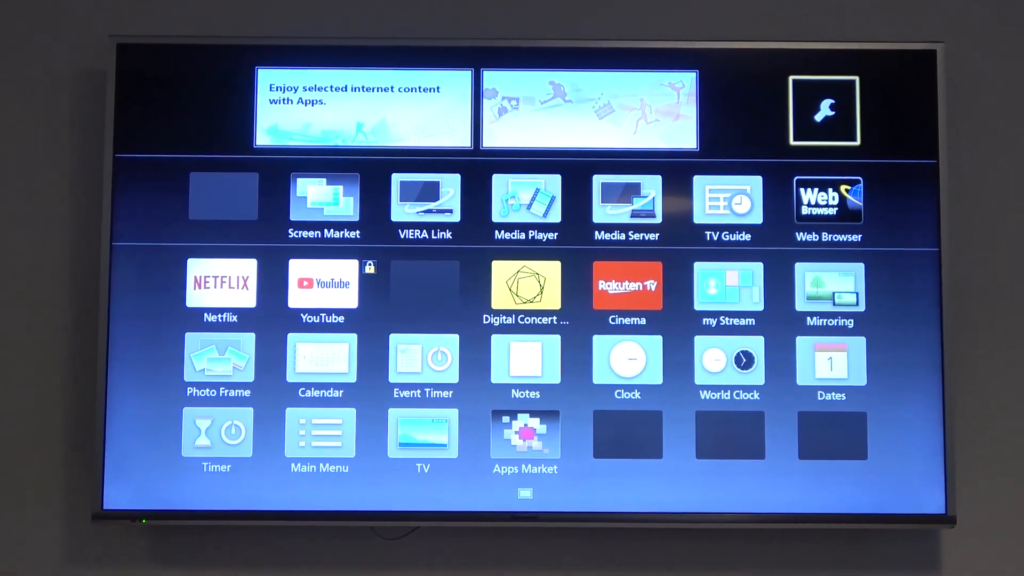
Step: Launch the YouTube app from the app grid to show its Recommended feed
left_click(824, 111)
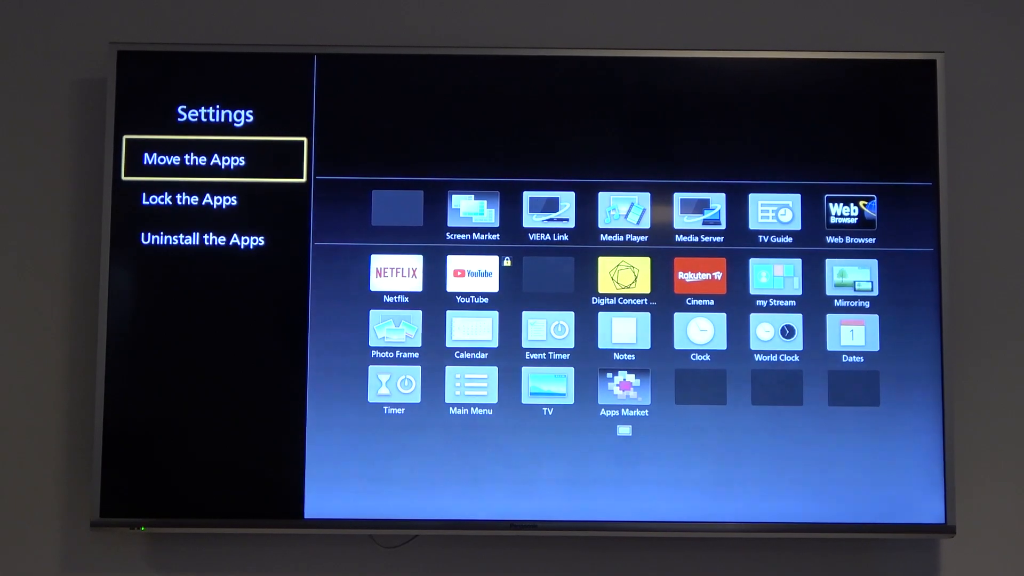
left_click(190, 198)
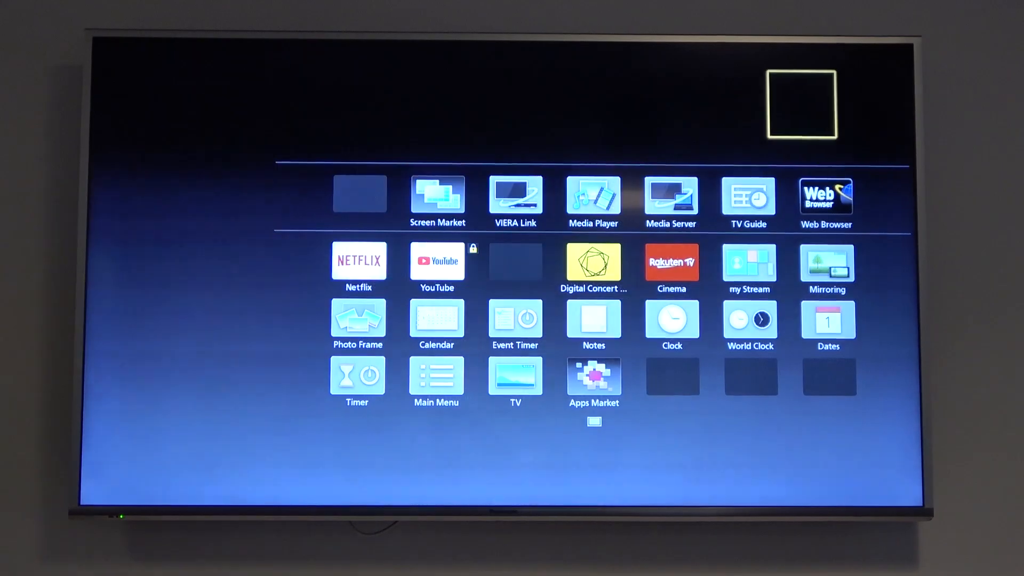
left_click(437, 259)
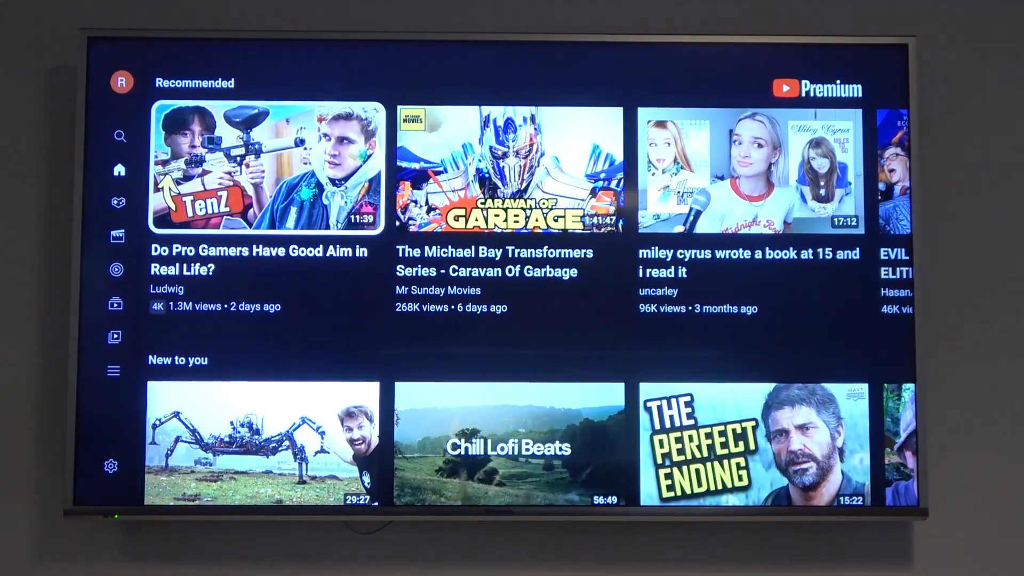